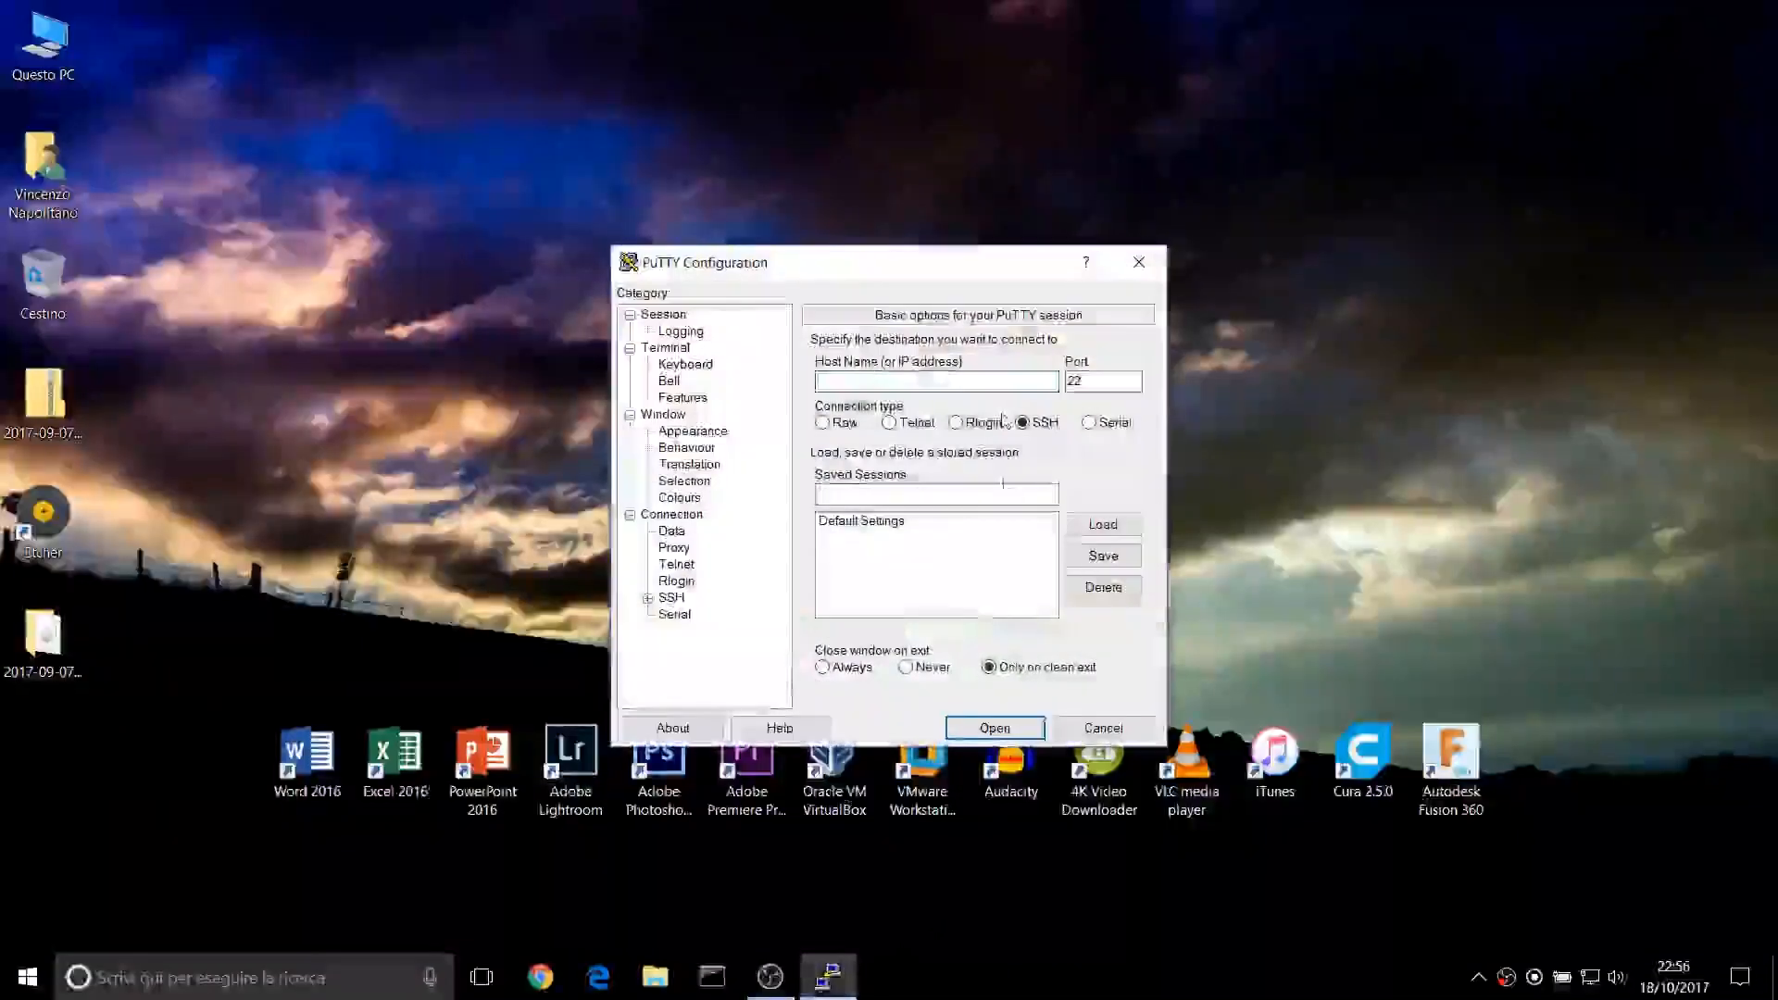
# - Enter the host address beginning 192.168 for the SSH session
pyautogui.write('192.168')
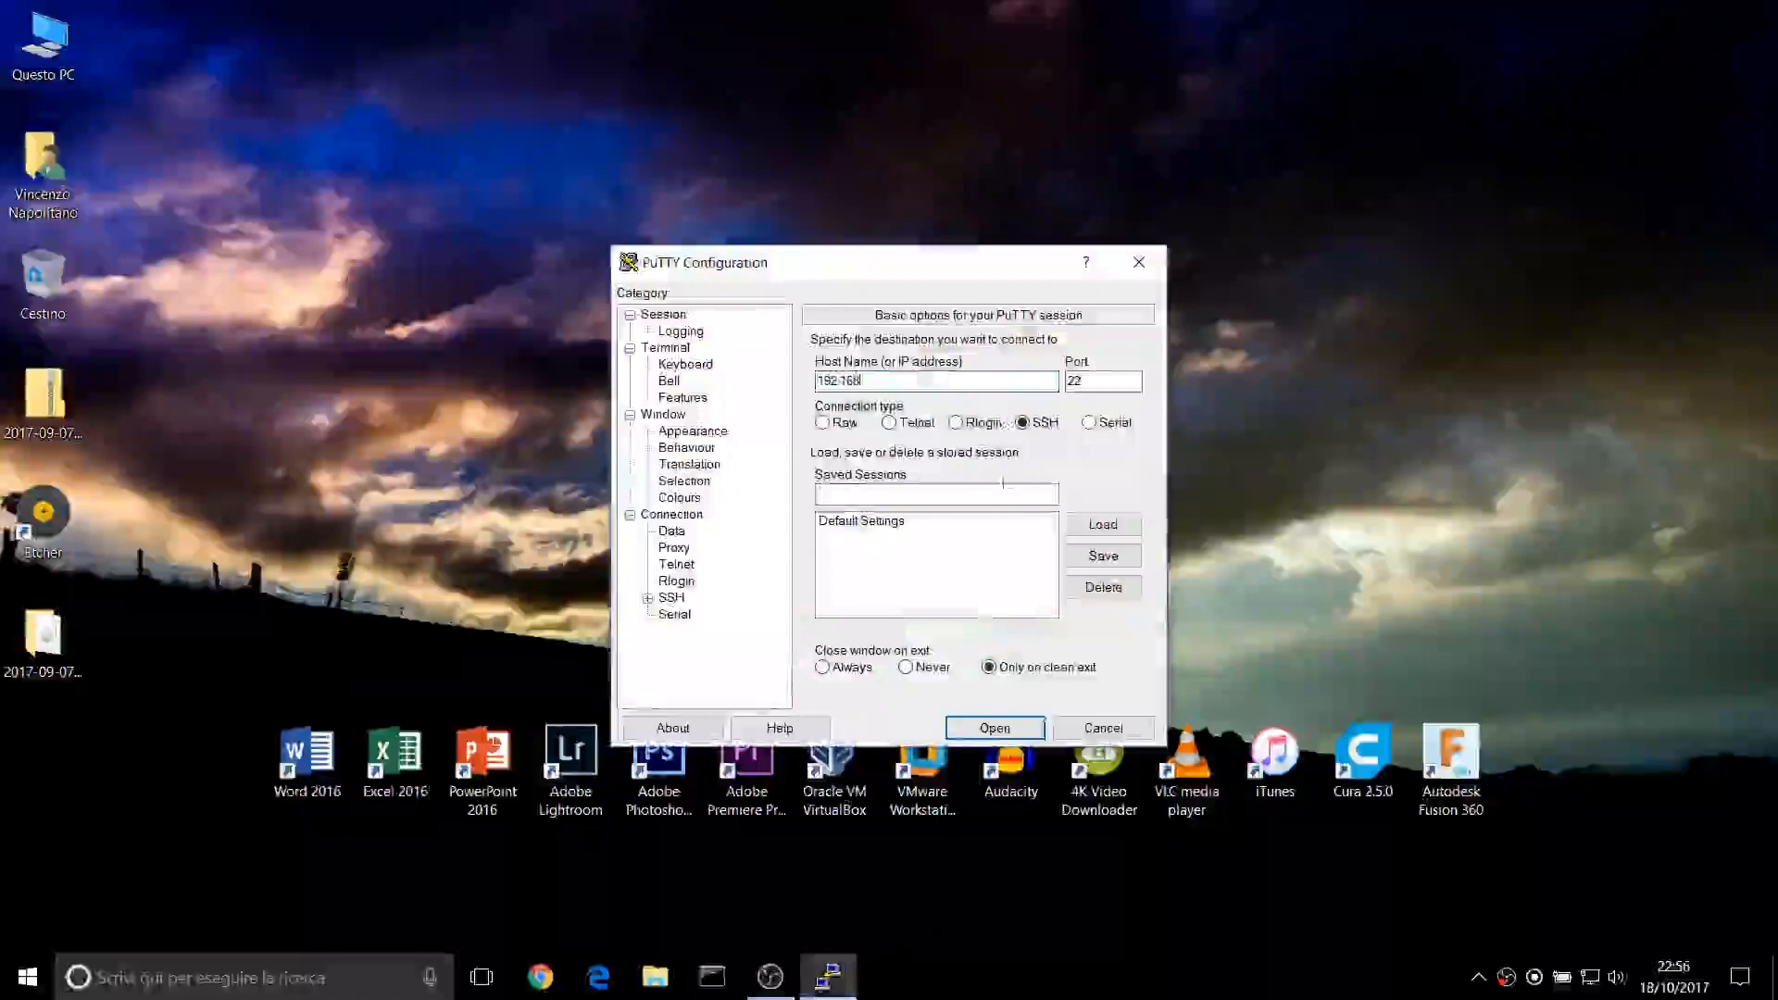
pyautogui.click(994, 727)
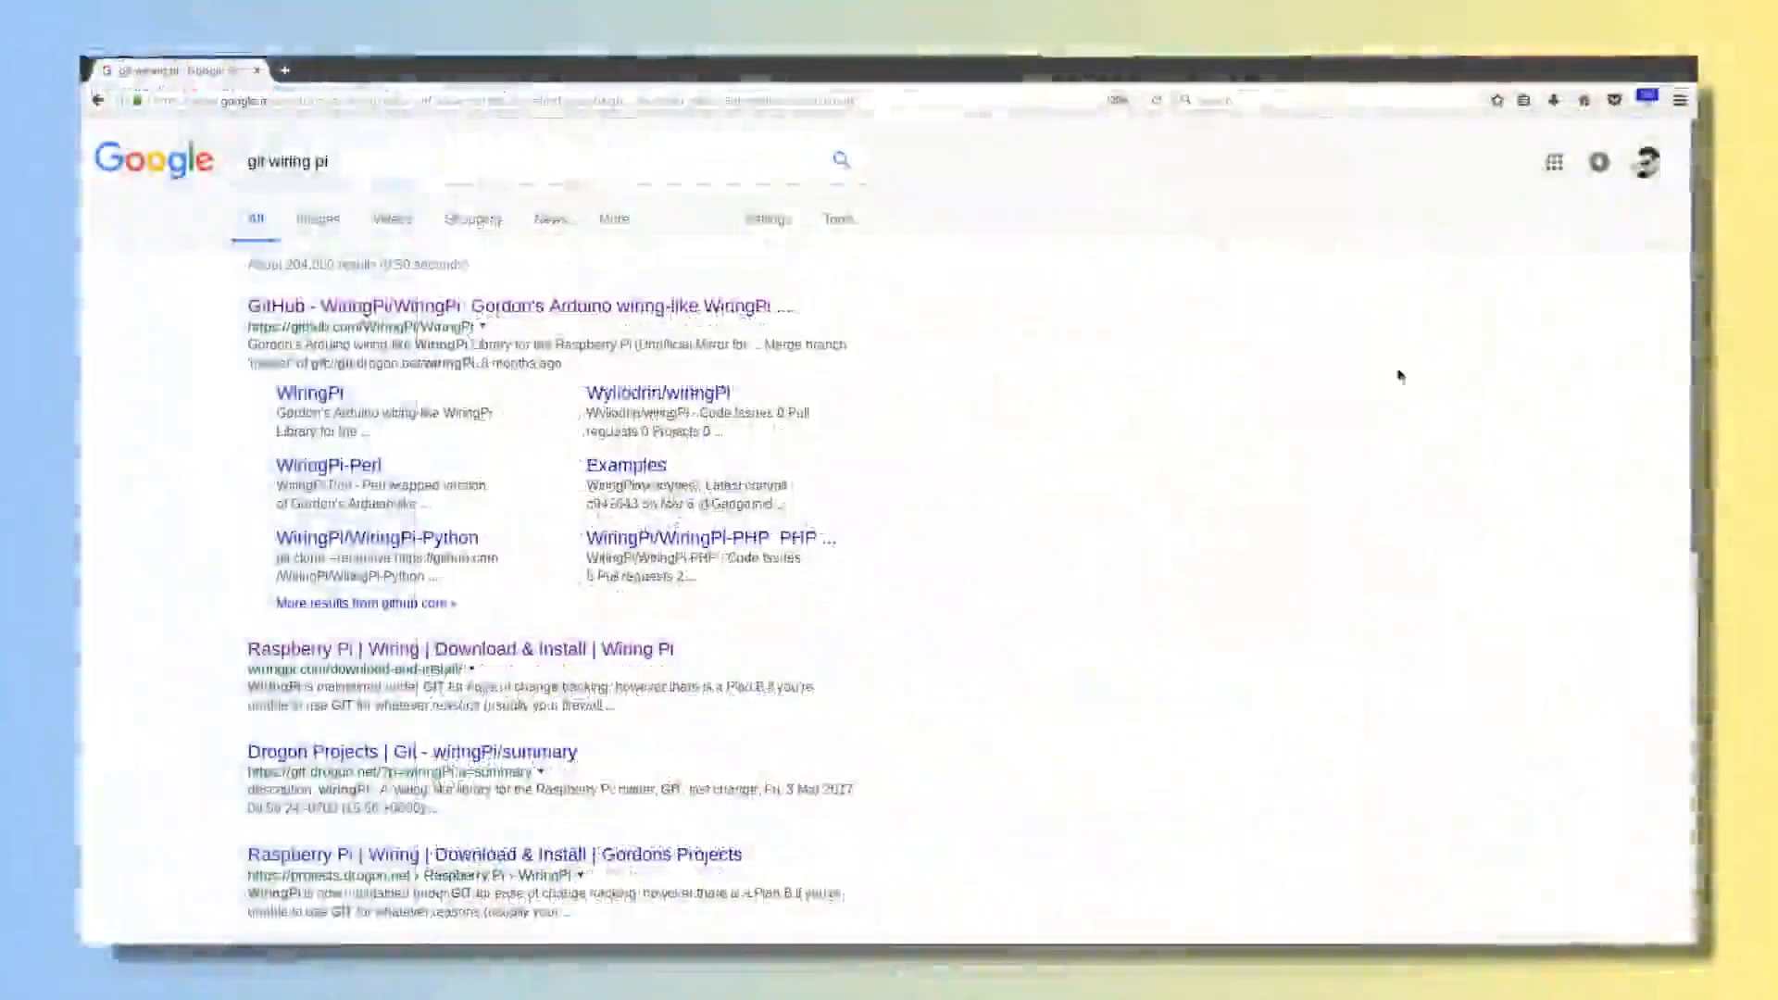
pyautogui.moveTo(516, 307)
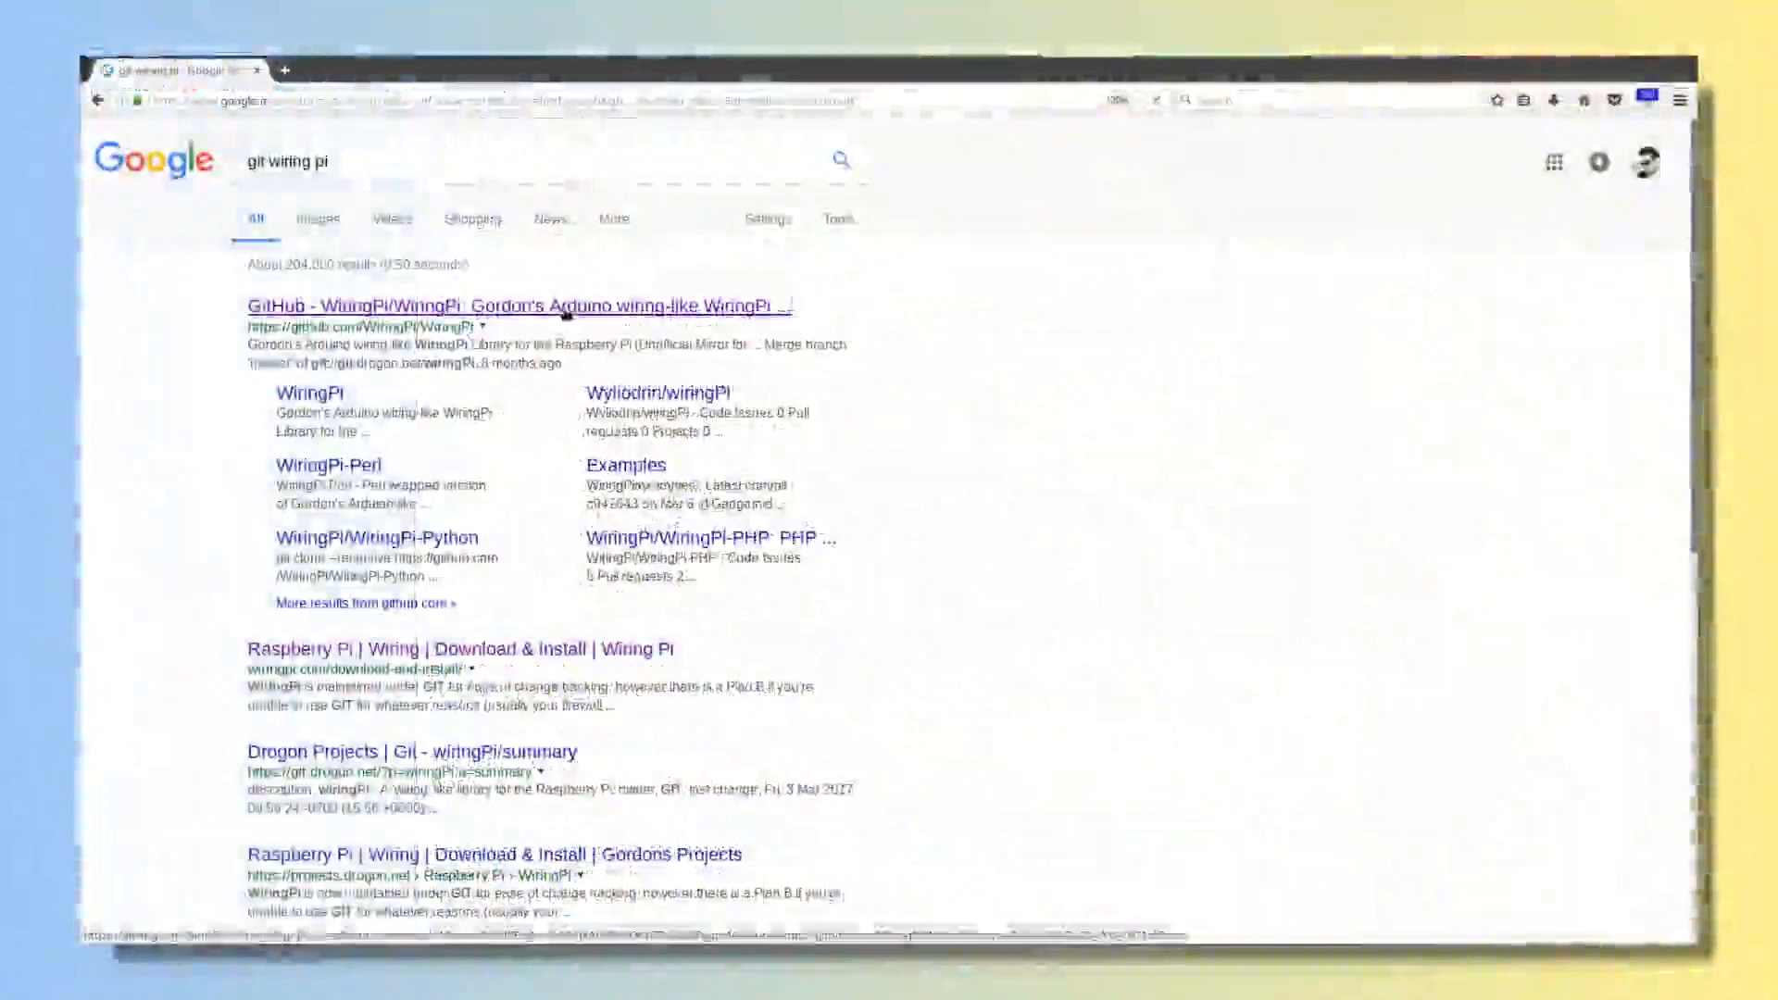
# - Open the 'GitHub - WiringPi/WiringPi' result and scroll down the repository page
pyautogui.click(517, 304)
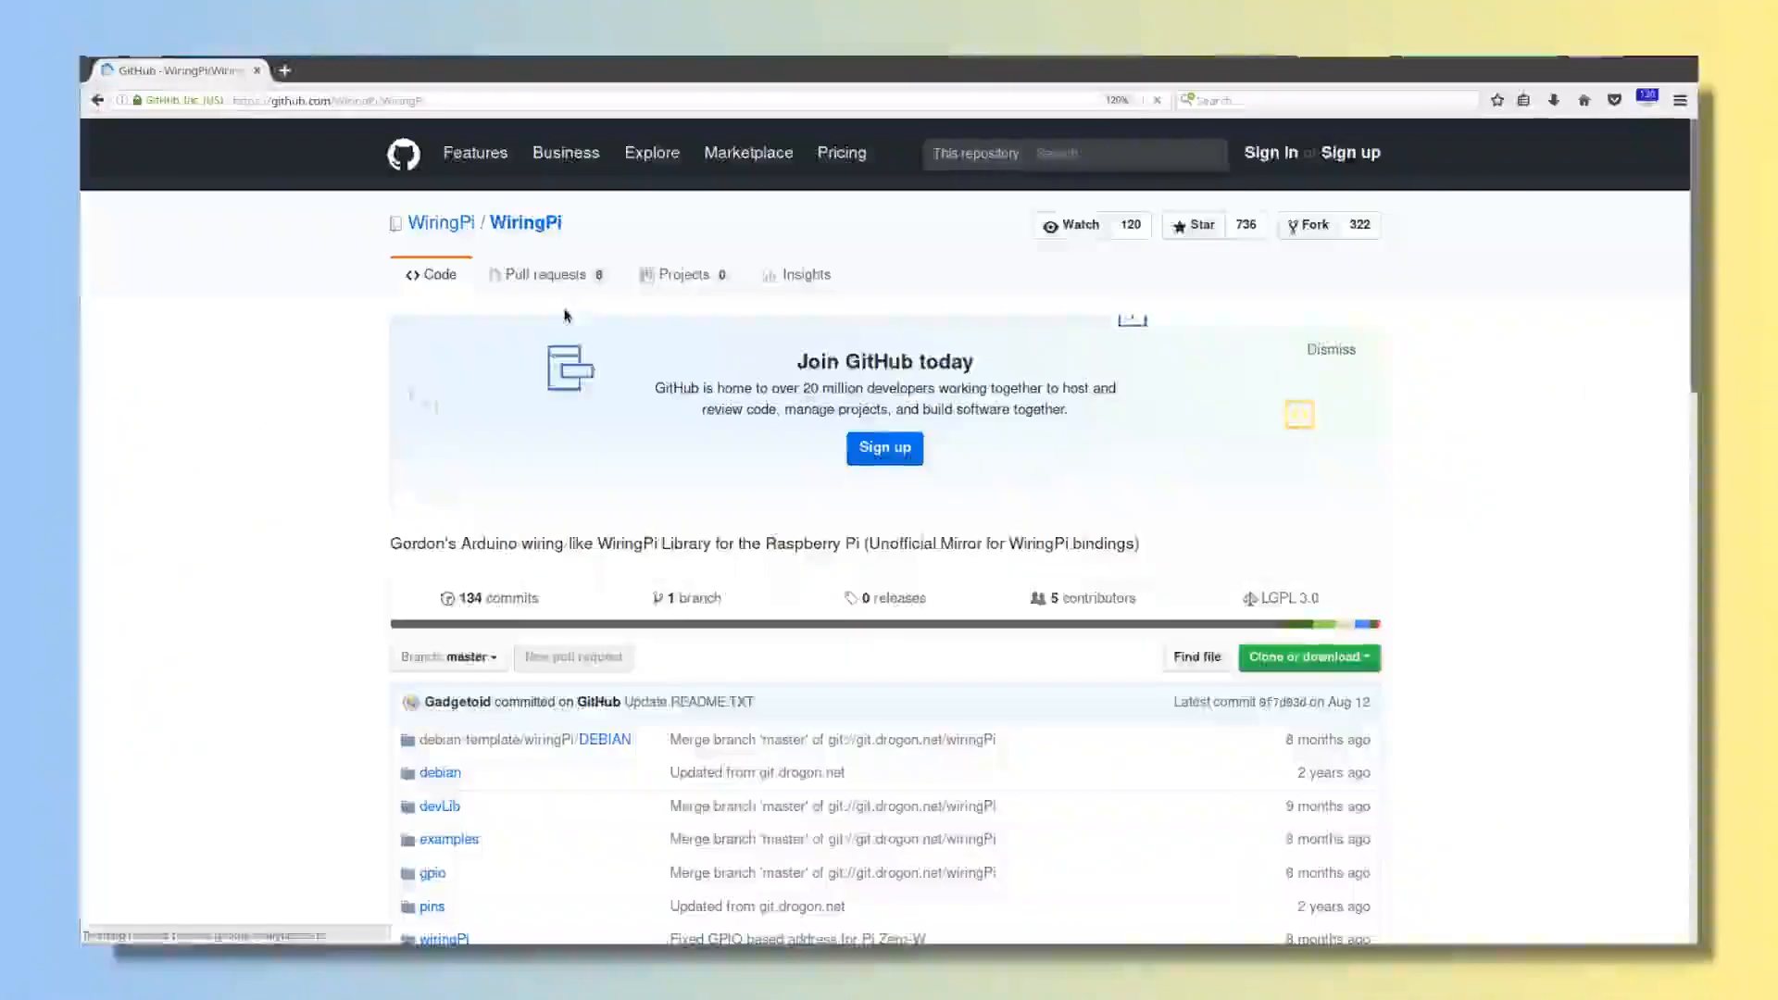
pyautogui.scroll(-3)
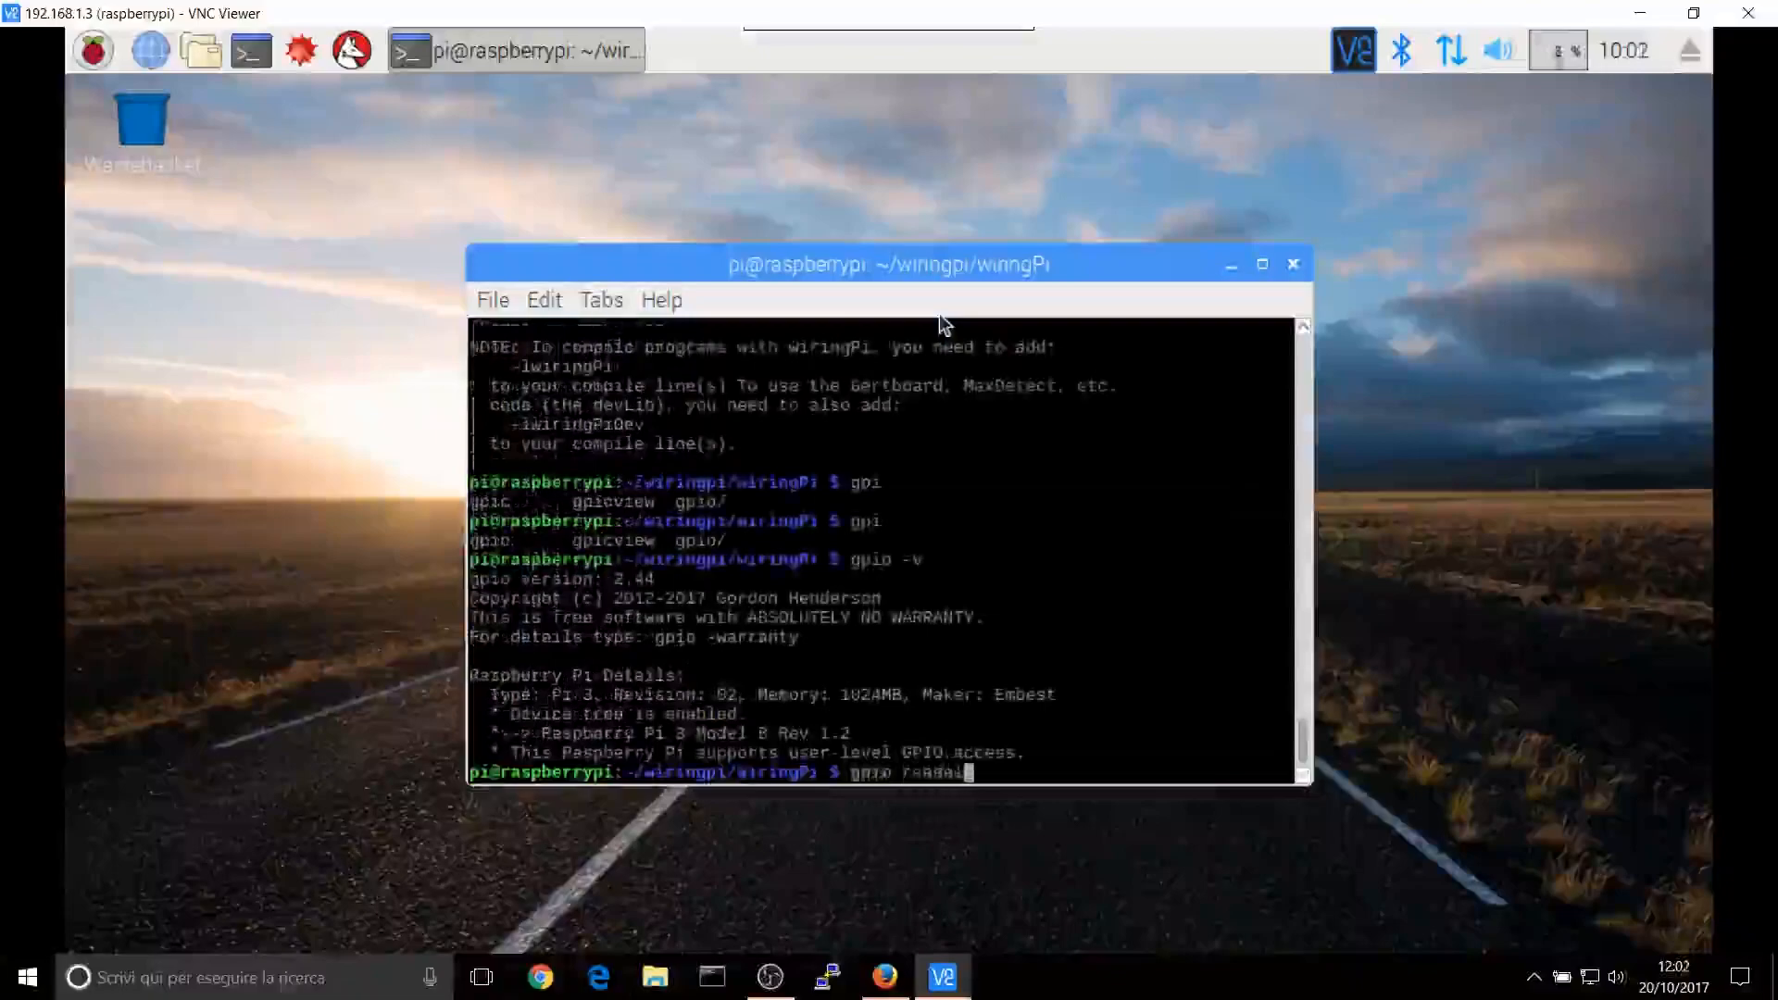
# - Run gpio readall in the Pi terminal to print the BCM/wPi pin table
pyautogui.press('Return')
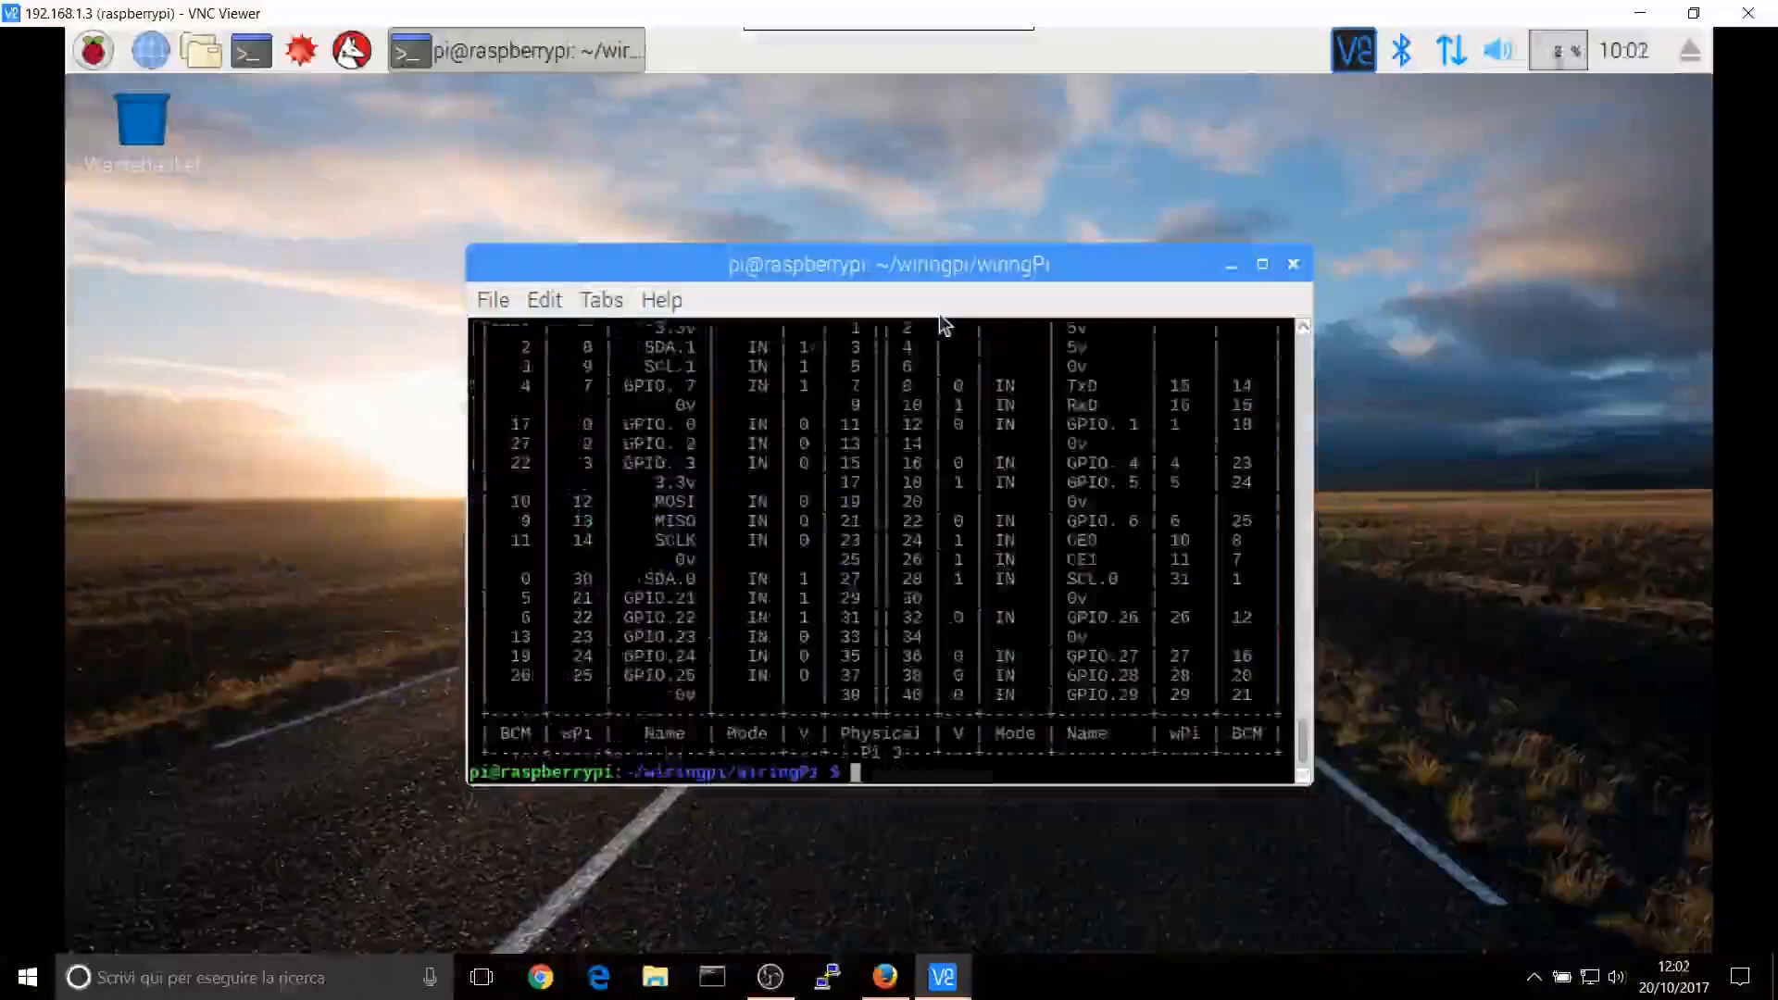